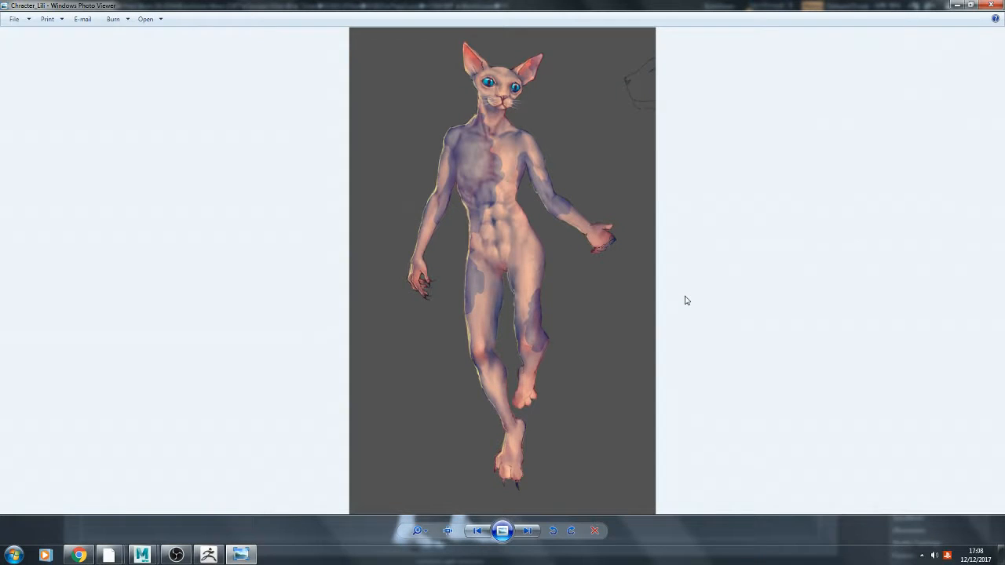
pyautogui.moveTo(919, 98)
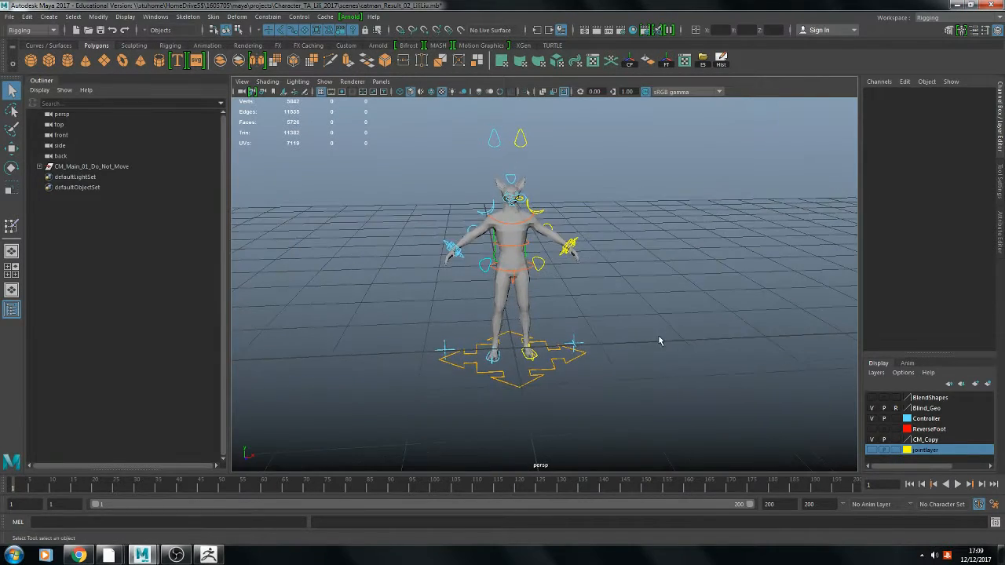
# - Zoom and orbit around the cat rig, then hide the skeleton joints layer
pyautogui.moveTo(660, 340); pyautogui.dragTo(845, 408)
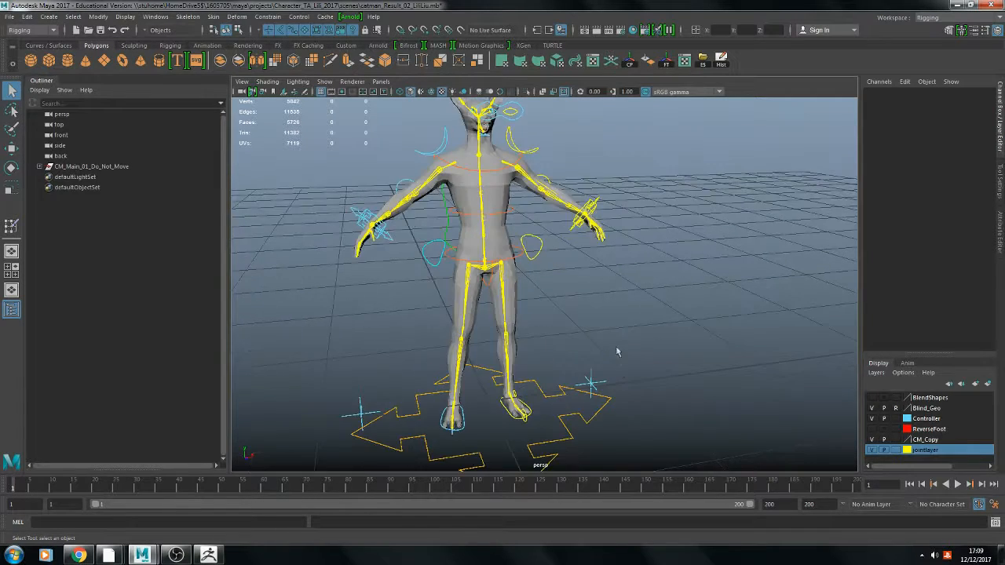
pyautogui.moveTo(617, 352); pyautogui.dragTo(754, 359)
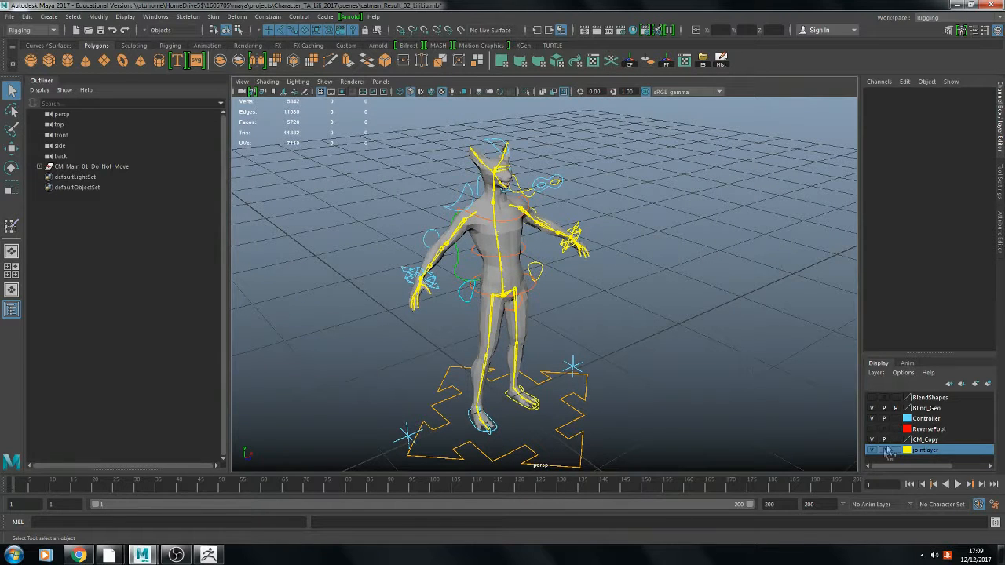
pyautogui.click(871, 450)
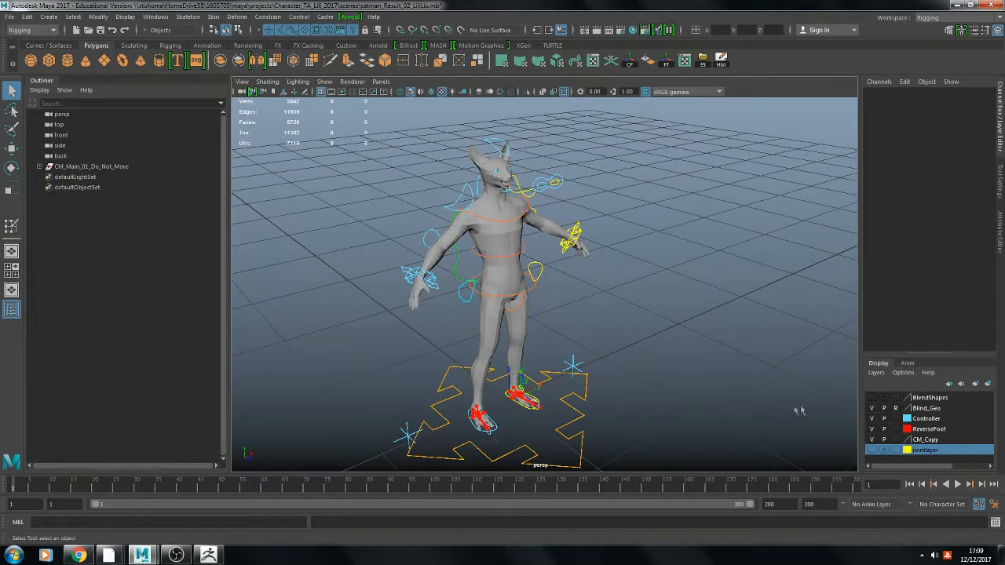
# - Toggle the controller and geometry layers, then expand CM_Main_01_Do_Not_Move in the Outliner
pyautogui.click(872, 428)
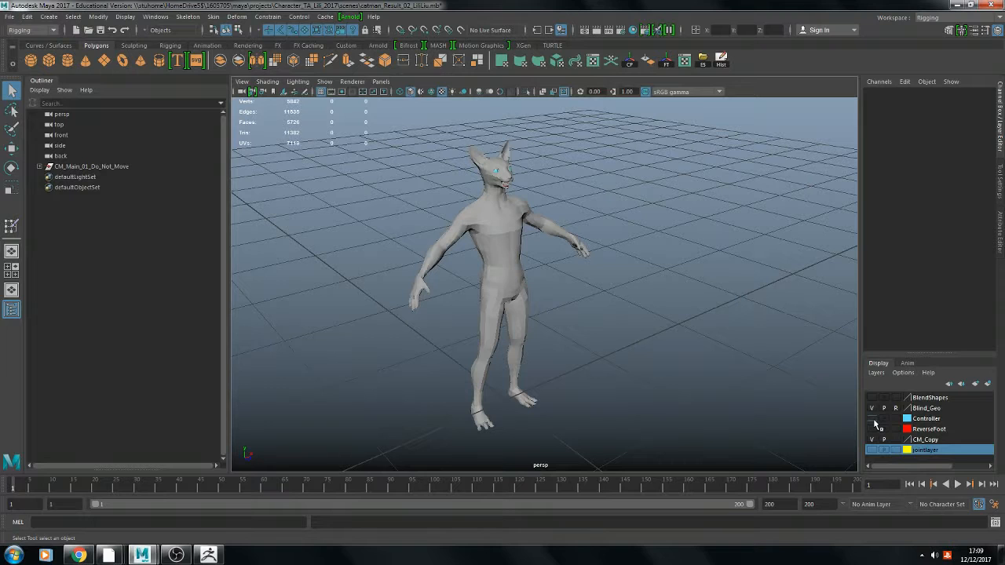
pyautogui.click(871, 409)
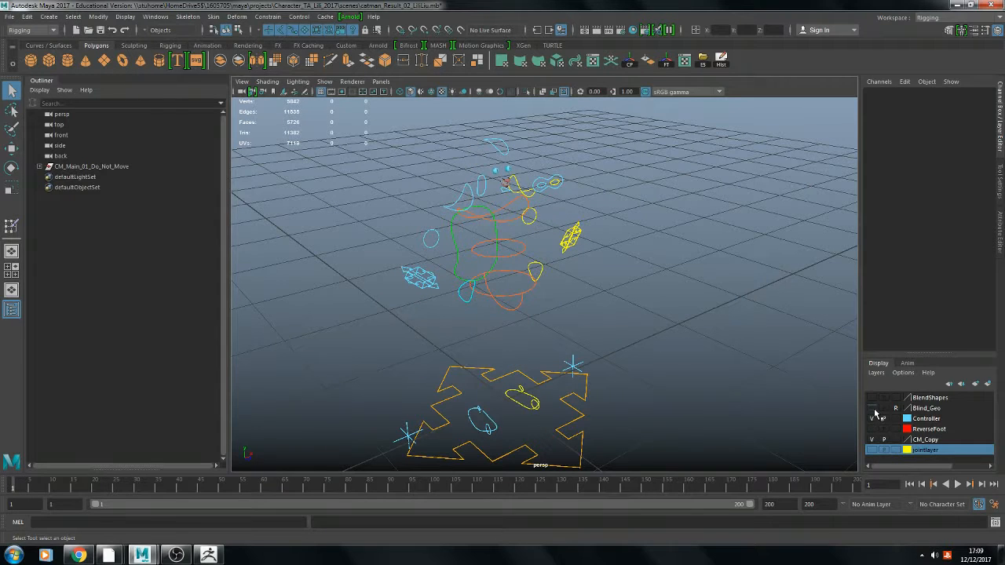
pyautogui.click(871, 407)
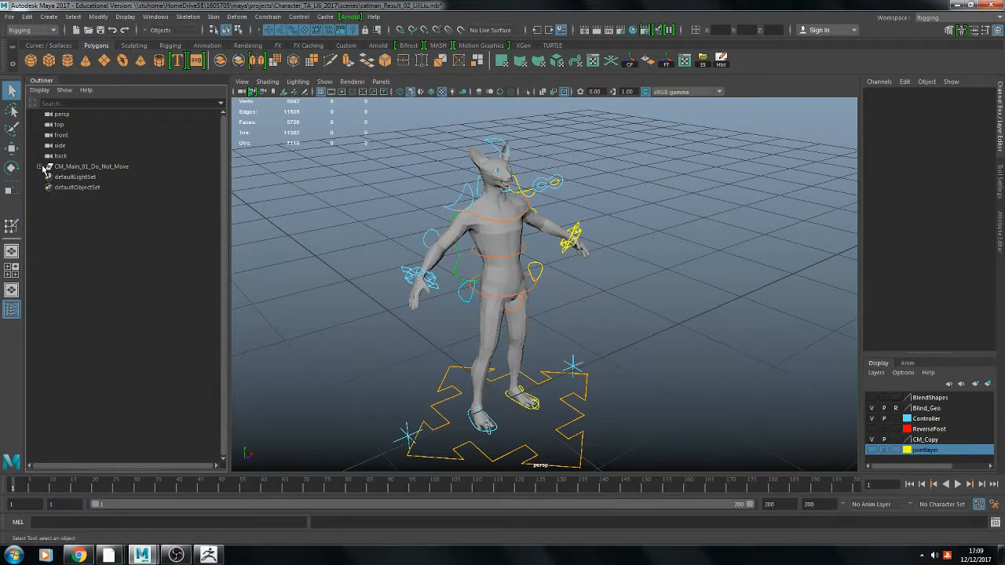
pyautogui.click(41, 166)
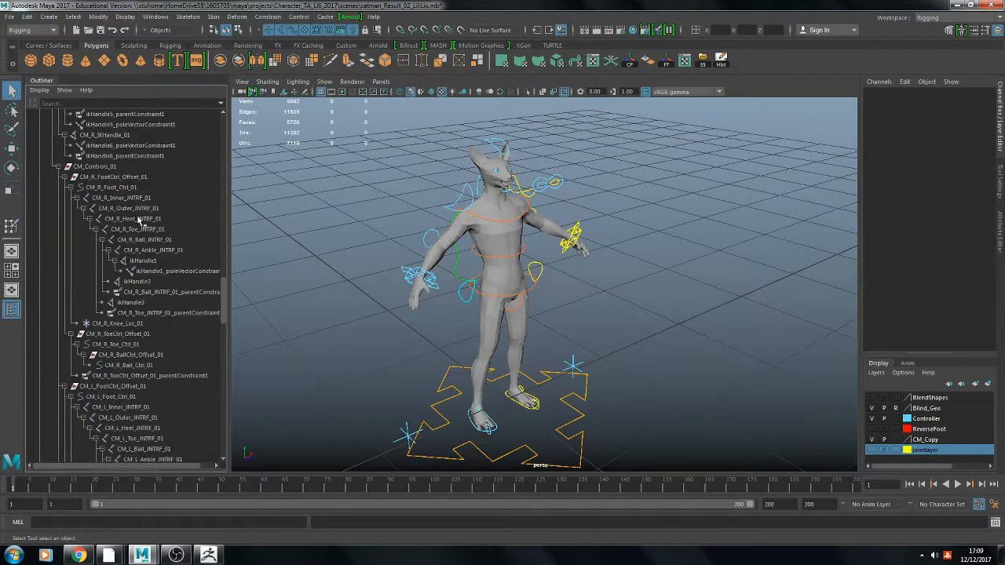
# - Scroll down through the expanded rig hierarchy in the Outliner
pyautogui.scroll(-3)
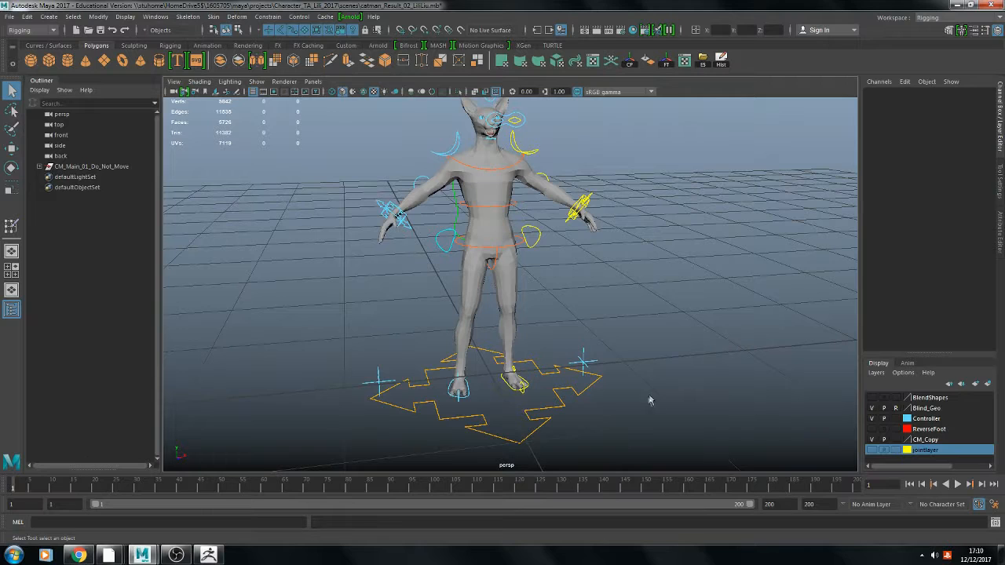
# - Select the CM_TRS_Ctrl_01 ground arrow and drag it to move the entire rig
pyautogui.click(544, 395)
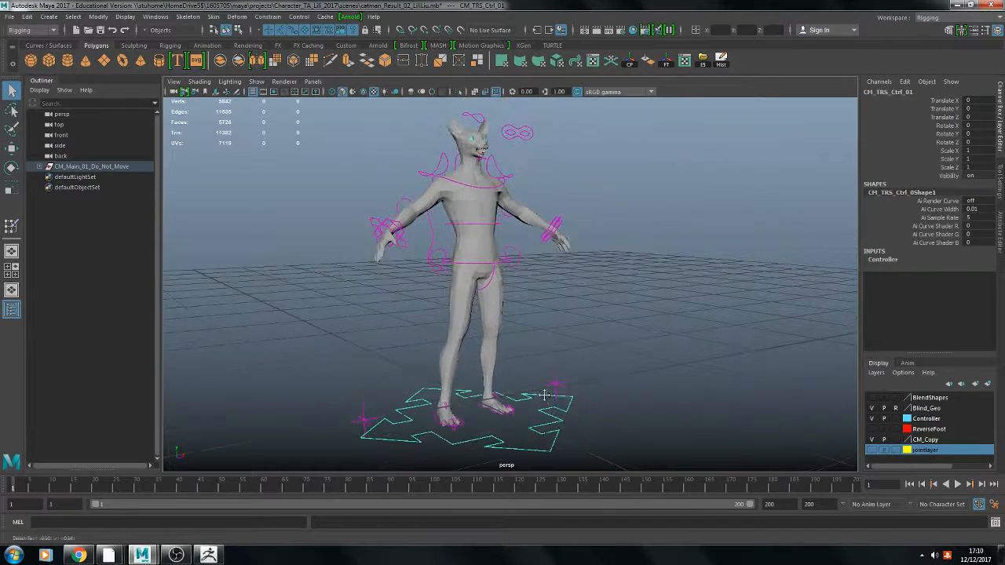
pyautogui.moveTo(544, 395); pyautogui.dragTo(507, 383)
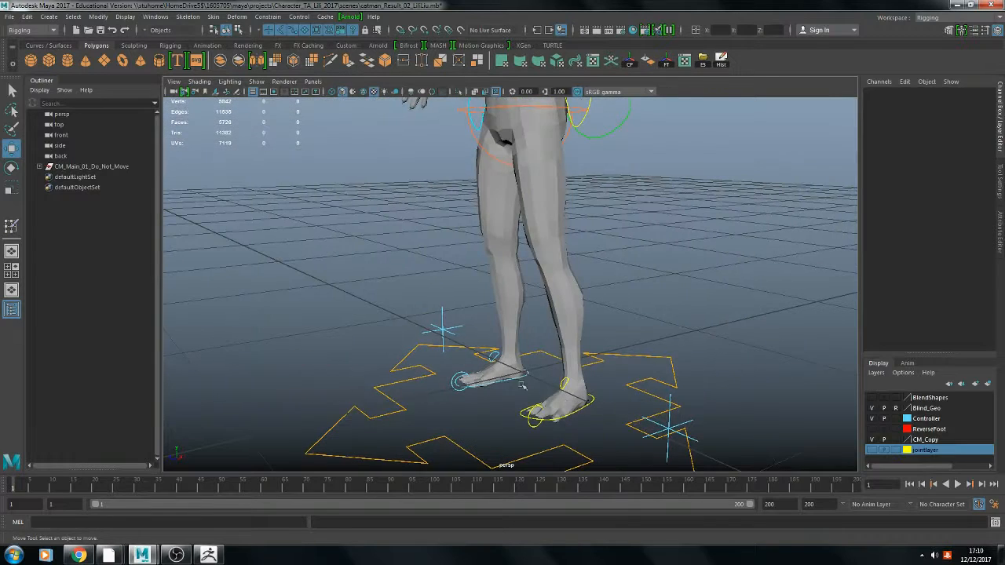
# - Rotate CM_L_Foot_Ctrl_01 to tilt the foot, then rotate CM_L_Ball_Ctrl_01 to flex the toes
pyautogui.click(561, 408)
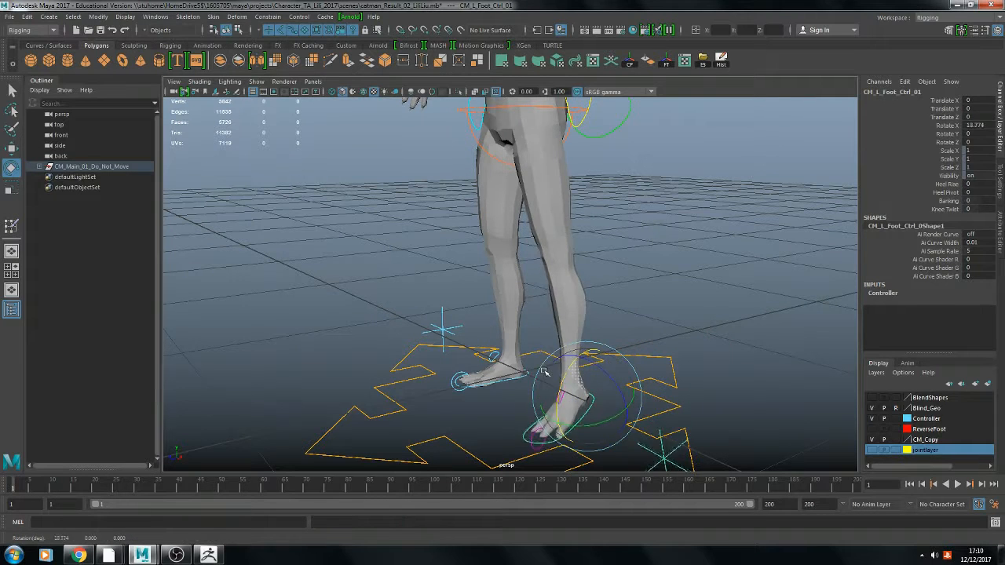
pyautogui.moveTo(565, 369); pyautogui.dragTo(671, 329)
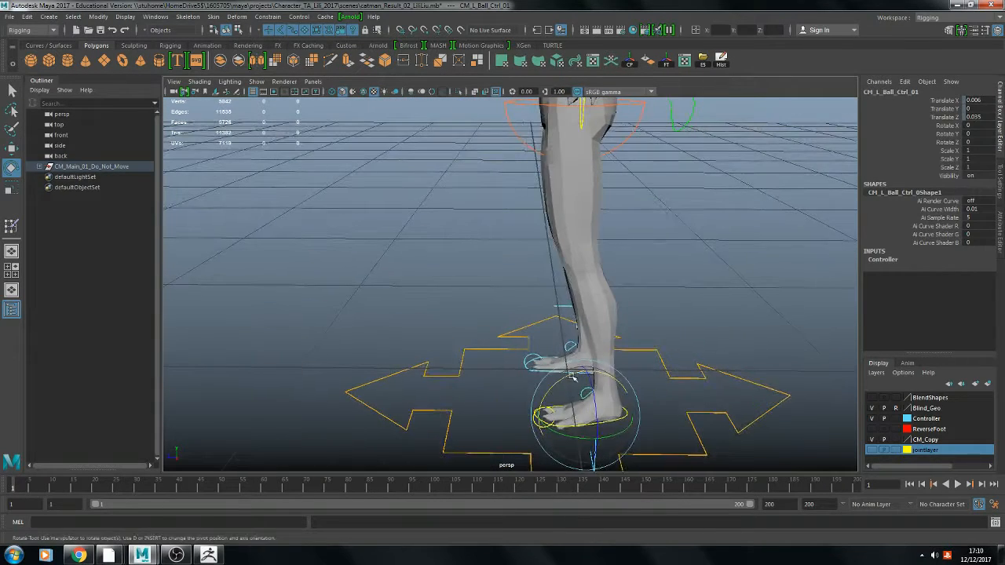
pyautogui.moveTo(573, 377); pyautogui.dragTo(534, 381)
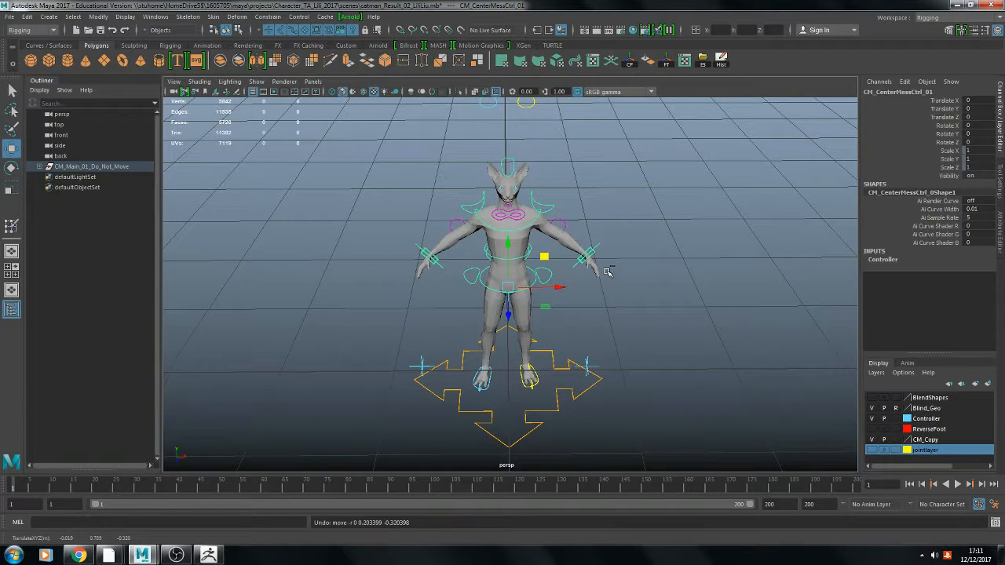
# - Dolly in and drag CM_CenterMessCtrl_01 to shift the cat-man's body
pyautogui.scroll(3)
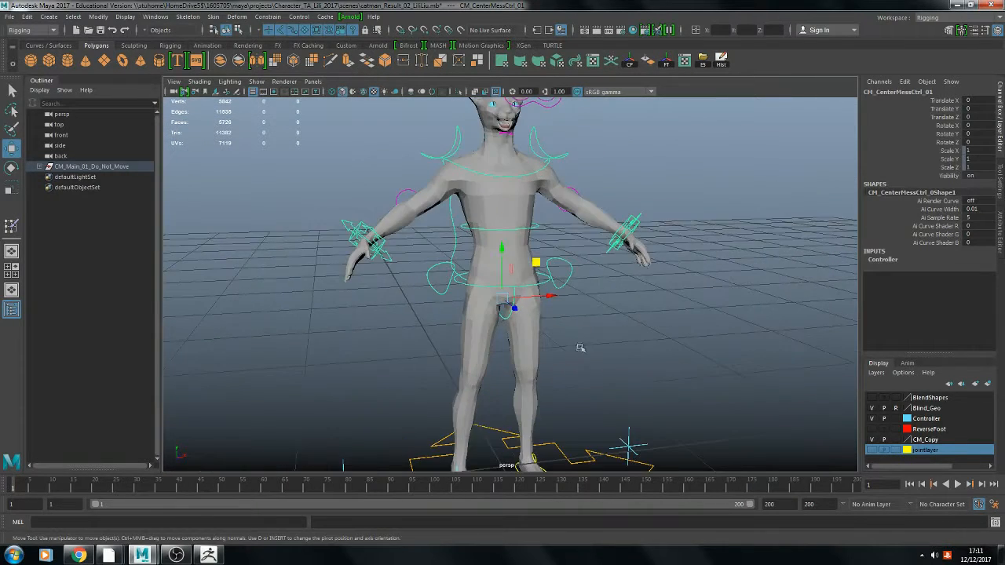
pyautogui.moveTo(581, 347); pyautogui.dragTo(631, 367)
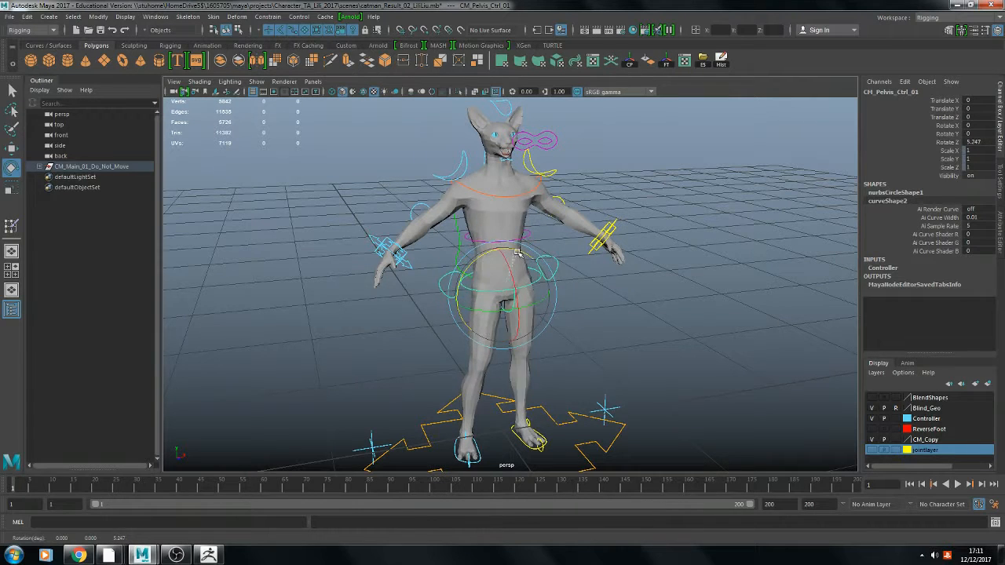
# - Tip the hips forward with the hip controller, then orbit toward the neck and head
pyautogui.moveTo(518, 253); pyautogui.dragTo(518, 259)
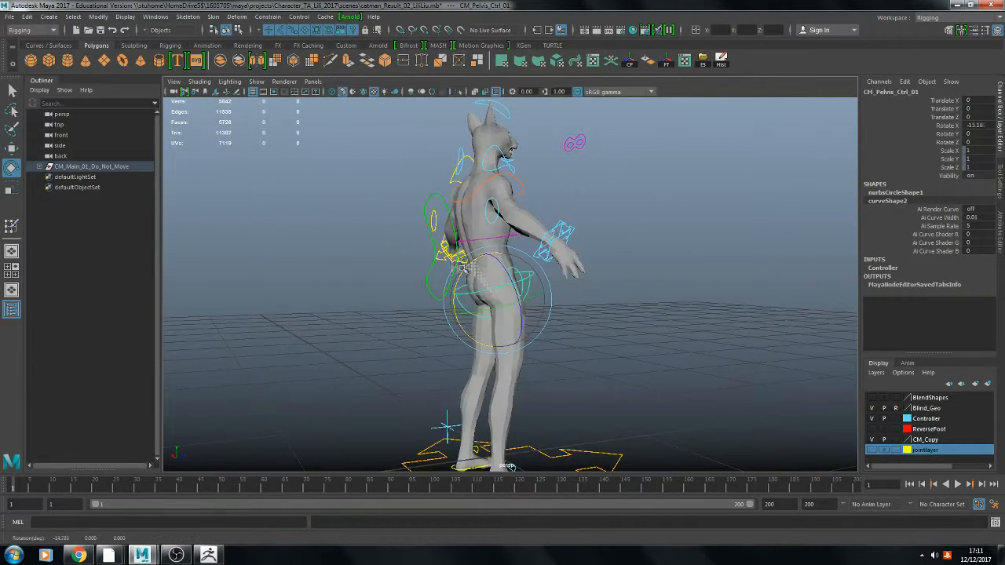
pyautogui.moveTo(511, 275); pyautogui.dragTo(527, 236)
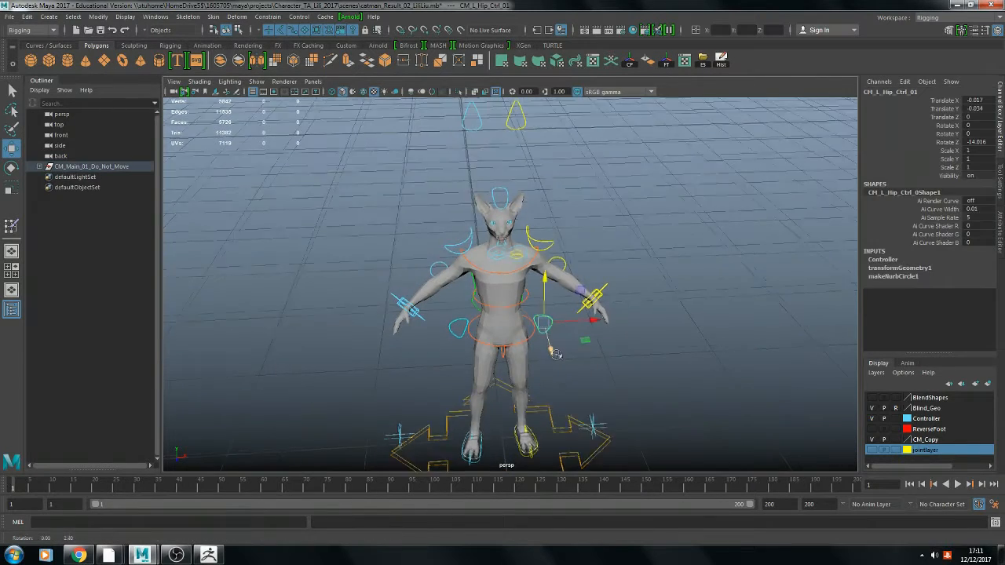
pyautogui.moveTo(557, 353); pyautogui.dragTo(549, 362)
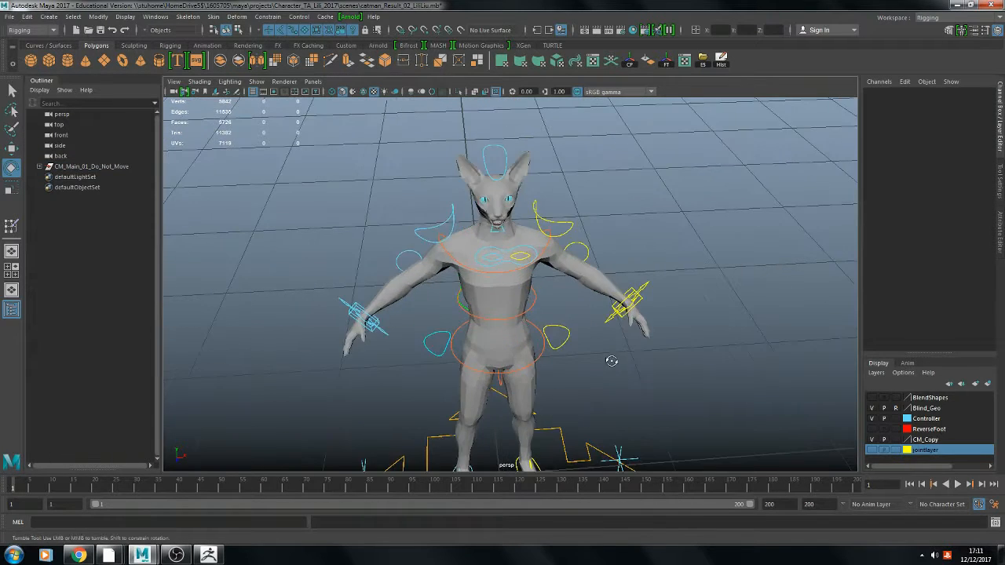
pyautogui.moveTo(612, 361); pyautogui.dragTo(701, 381)
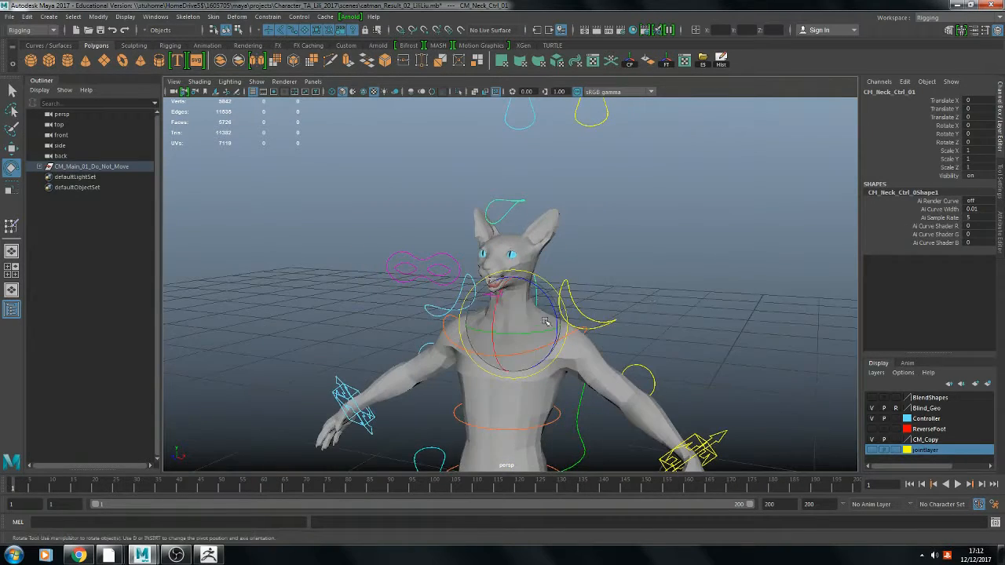
# - Tilt the head with CM_Neck_Ctrl_01, undo to rest, and select the head controller
pyautogui.moveTo(534, 322); pyautogui.dragTo(534, 298)
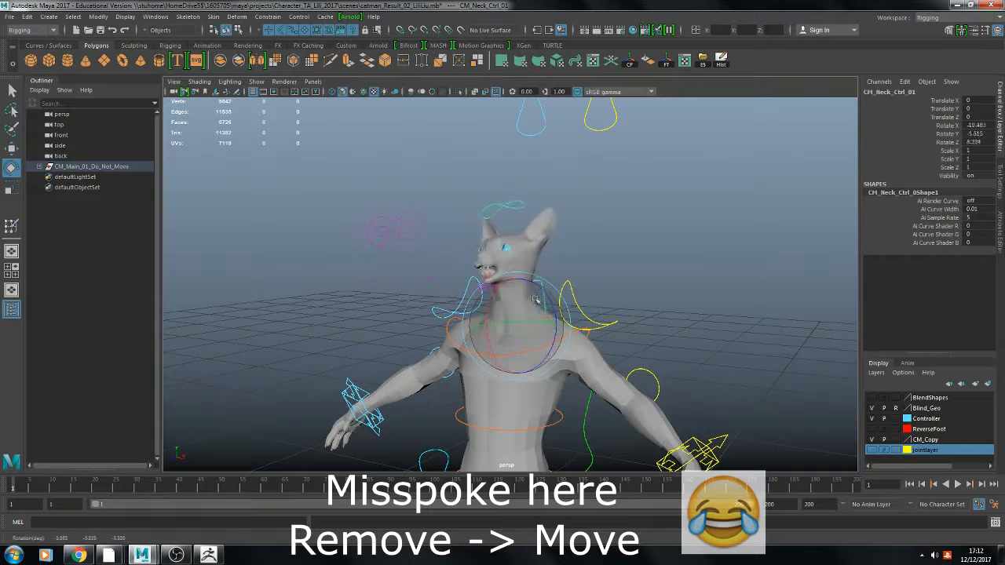
pyautogui.press('ctrl+z')
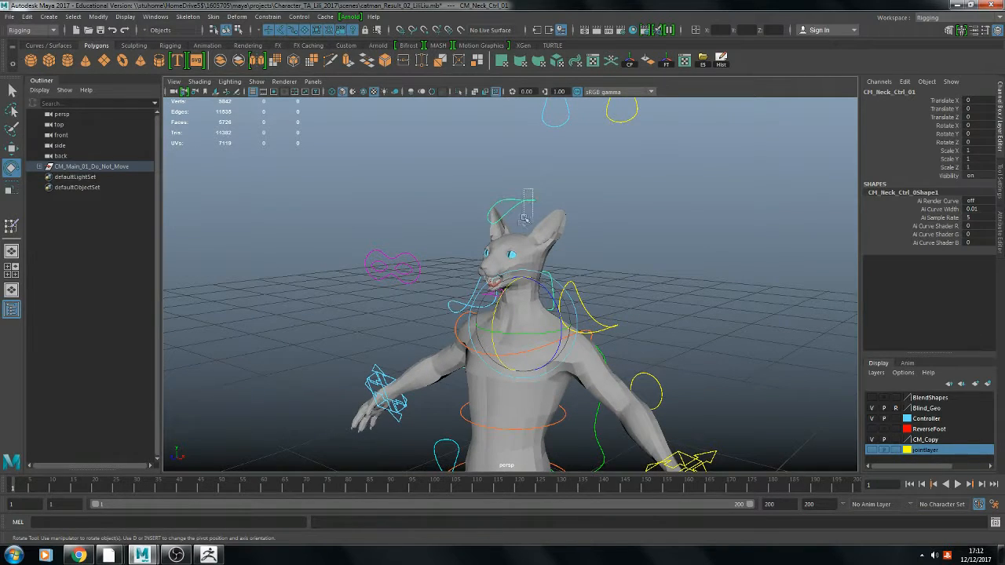
pyautogui.click(522, 220)
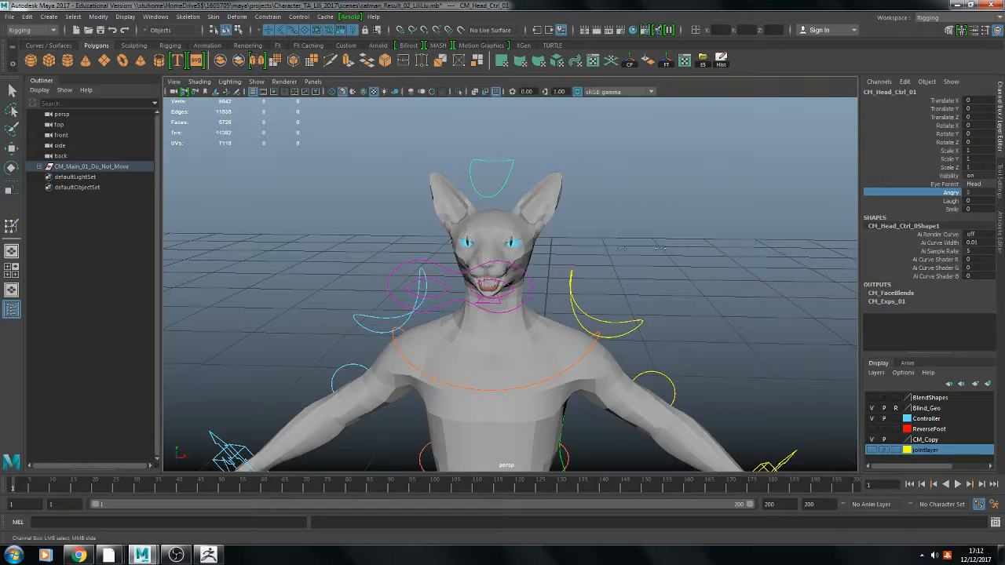
# - Pick the Laugh, then Smile, expression attributes of CM_Head_Ctrl_01 in the Channel Box
pyautogui.click(927, 200)
pyautogui.write('1')
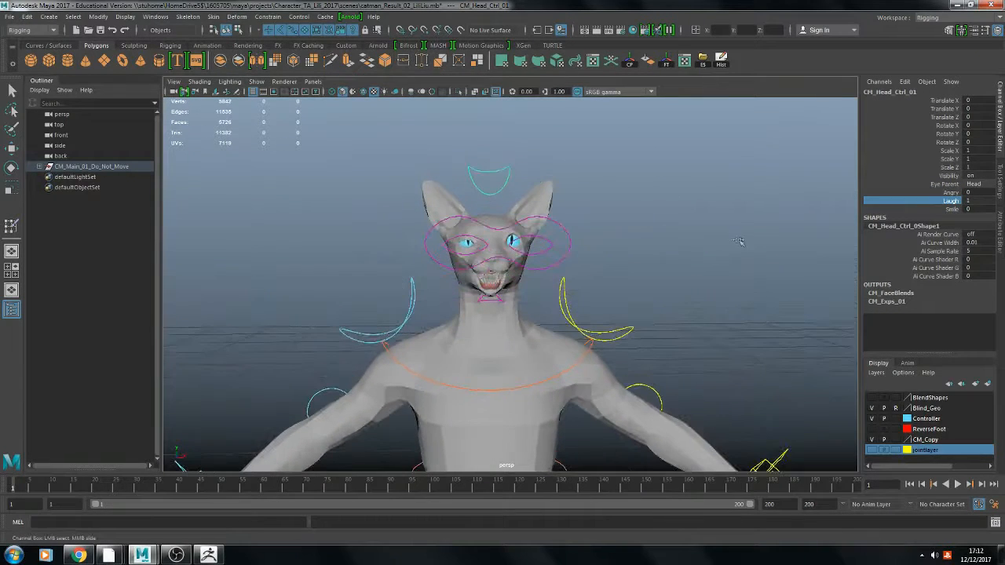
pyautogui.click(950, 209)
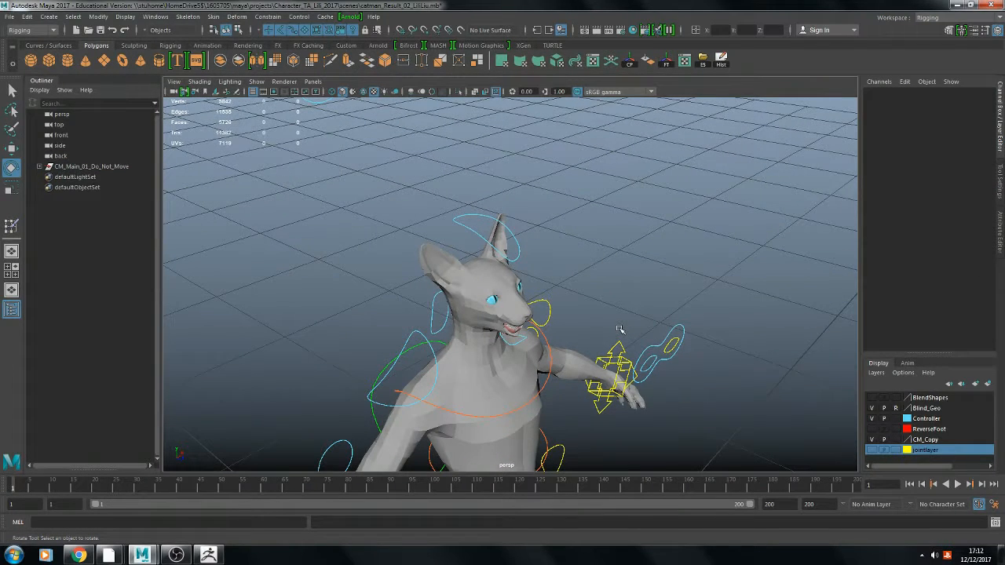
# - Orbit to face the cat, move CM_Eyes_Ctrl_01 to shift the gaze, then deselect
pyautogui.moveTo(620, 330); pyautogui.dragTo(593, 275)
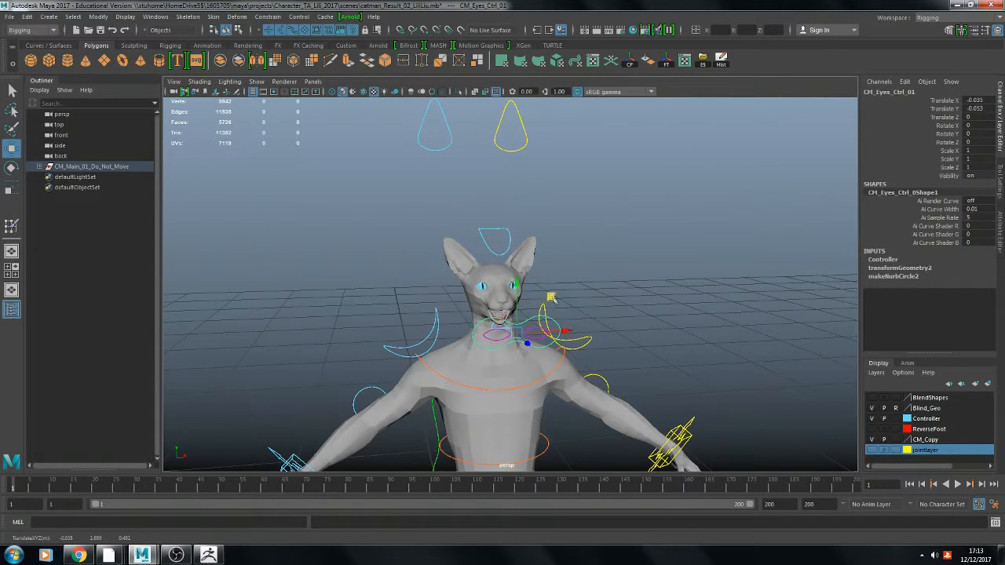
pyautogui.moveTo(526, 330); pyautogui.dragTo(538, 314)
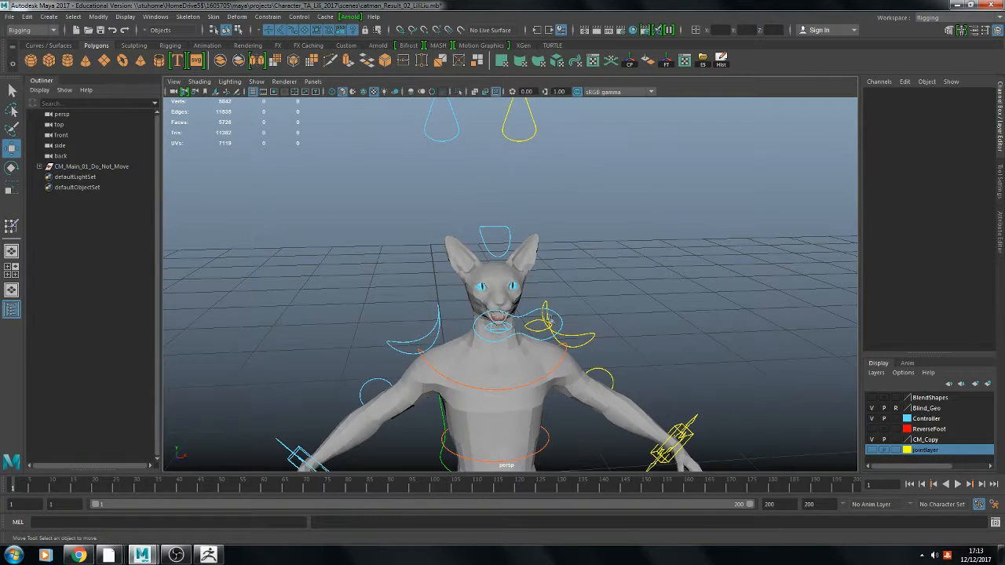
pyautogui.click(597, 327)
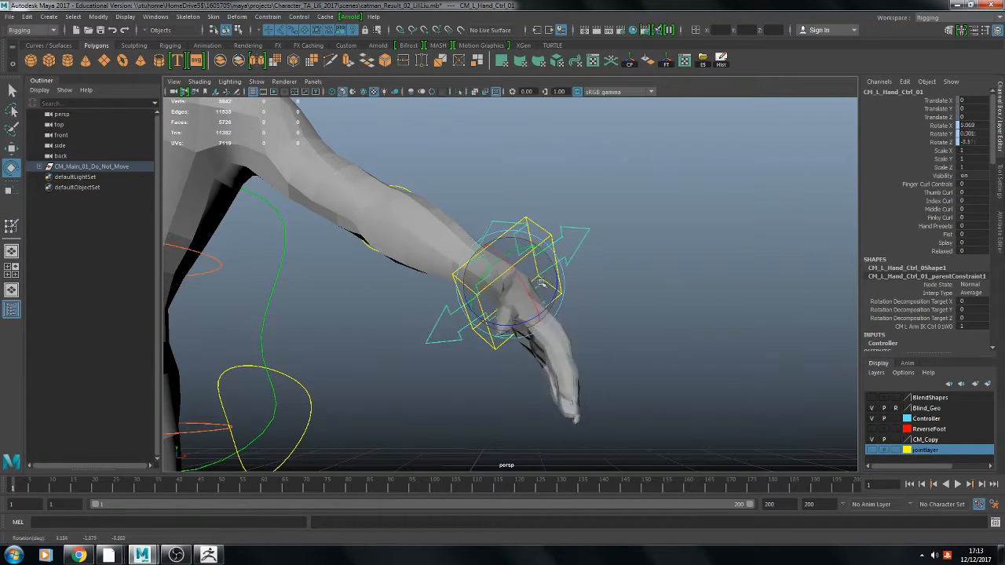
# - Rotate CM_L_Hand_Ctrl_01 to bend the cat-man's left wrist
pyautogui.moveTo(542, 283); pyautogui.dragTo(688, 292)
pyautogui.write('40')
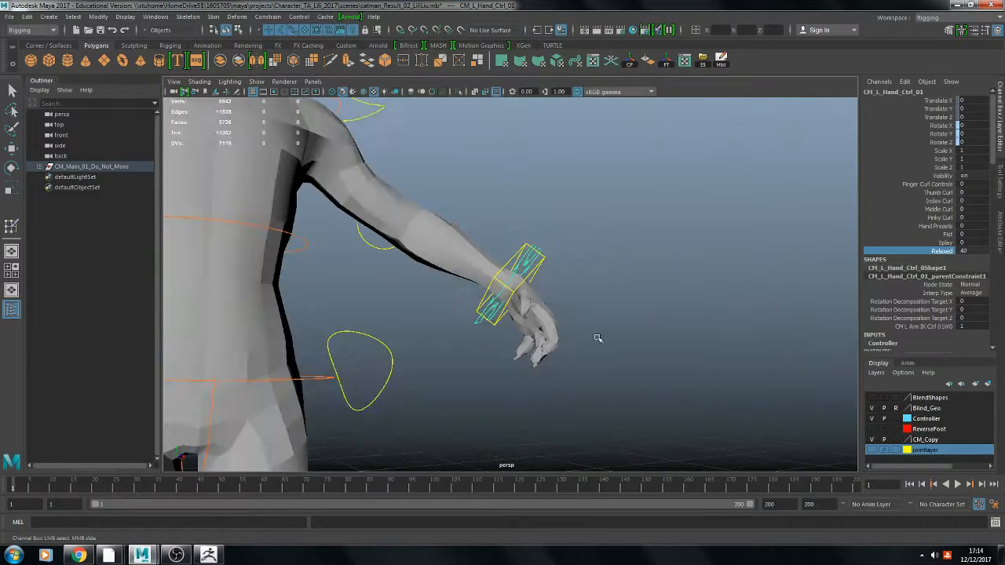
# - Slide the left hand's Relaxed attribute to 40 to curl the fingers
pyautogui.moveTo(600, 339); pyautogui.dragTo(624, 351)
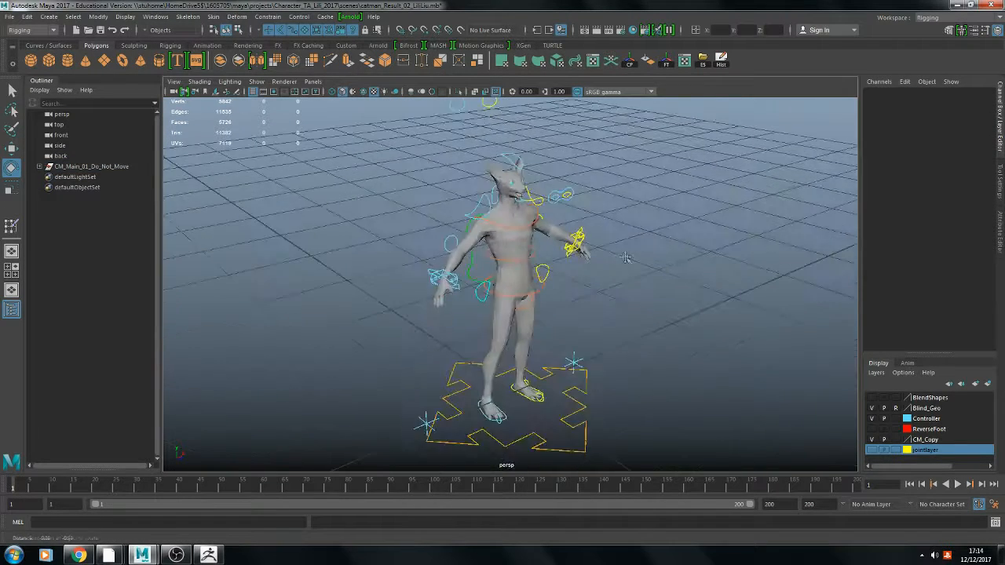
# - Select CM_L_Knee_Loc_01, drag it away from the leg, and orbit to check the knee
pyautogui.moveTo(625, 258); pyautogui.dragTo(672, 301)
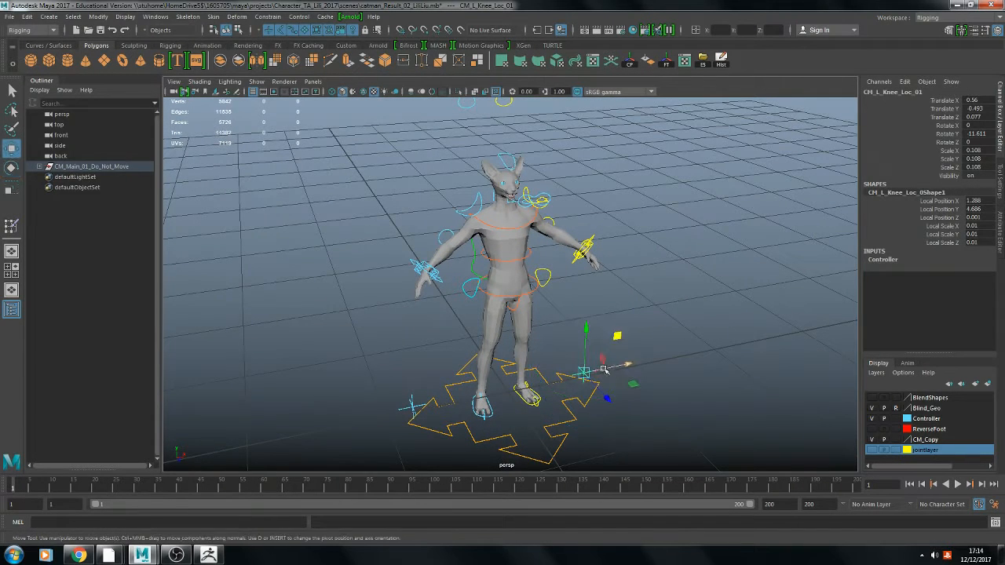
pyautogui.moveTo(605, 368); pyautogui.dragTo(624, 365)
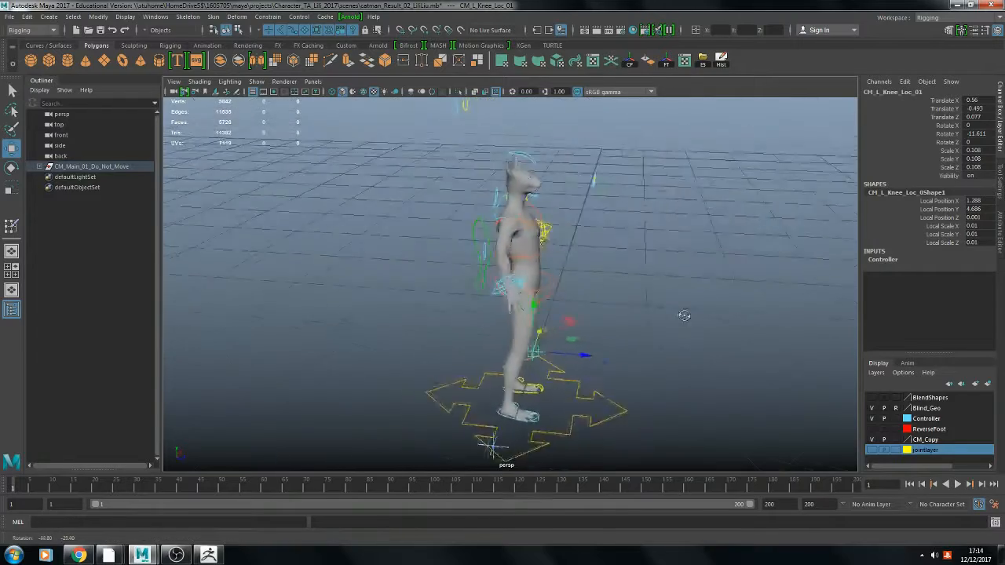
pyautogui.moveTo(684, 315); pyautogui.dragTo(477, 313)
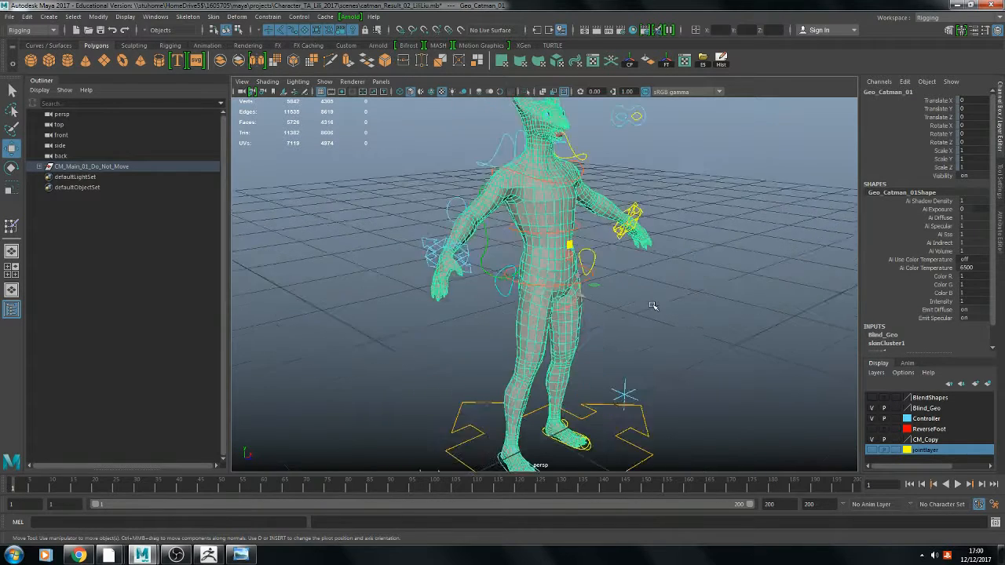
# - Orbit the Geo_Catman_01 wireframe topology, then set the geometry layer to reference
pyautogui.moveTo(652, 306); pyautogui.dragTo(542, 275)
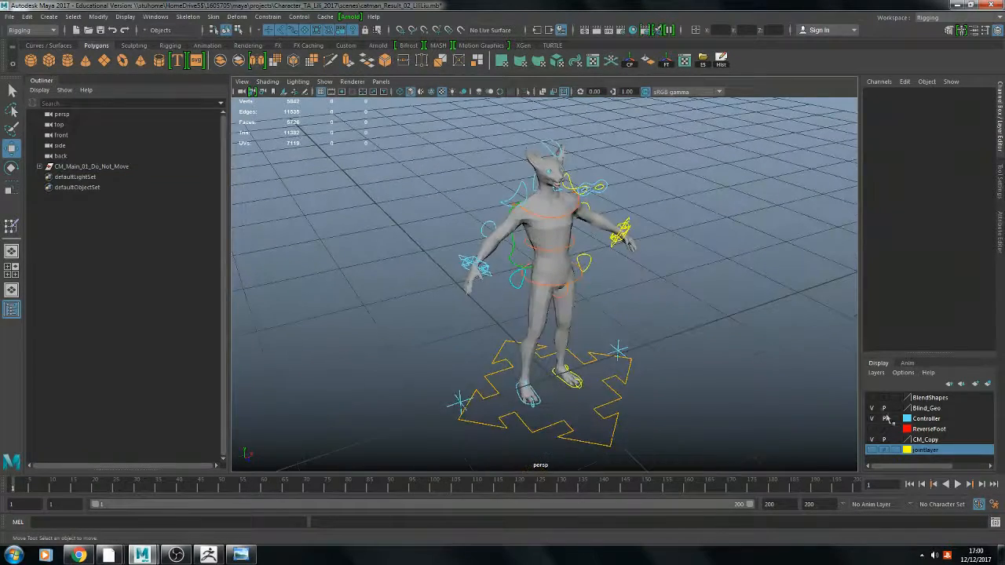
pyautogui.click(896, 409)
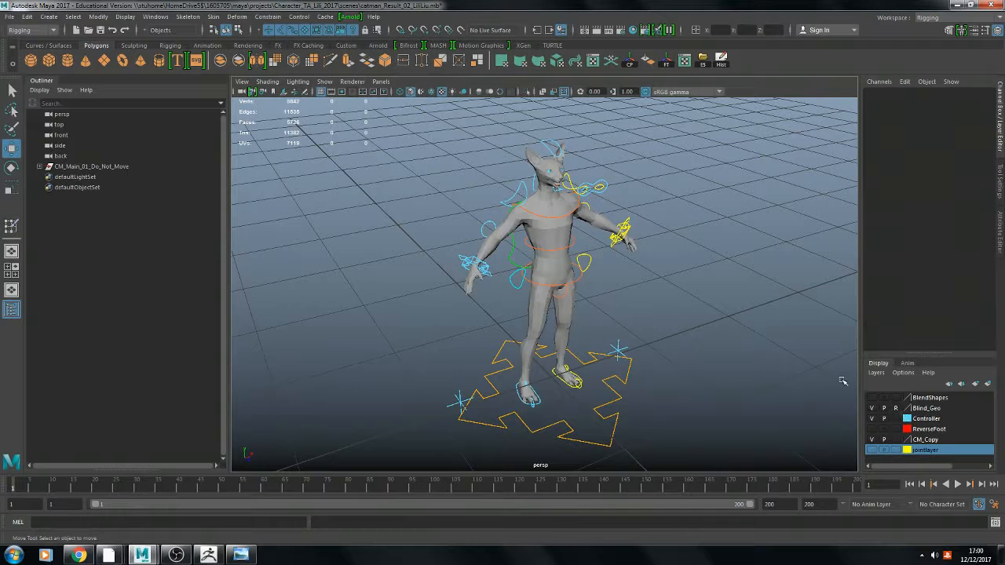